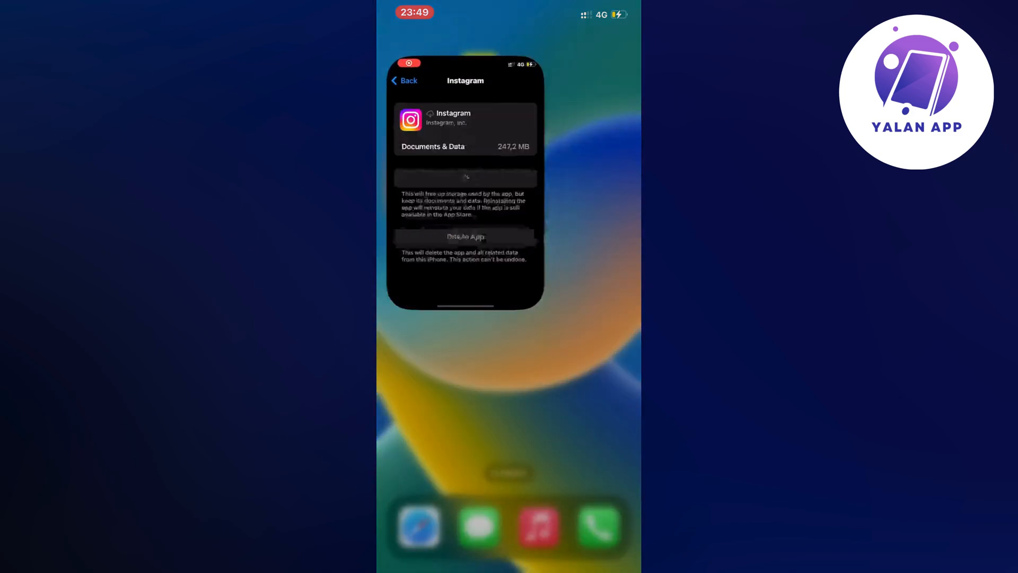
Return from the app switcher to Settings and go back to the top-level page
click(404, 81)
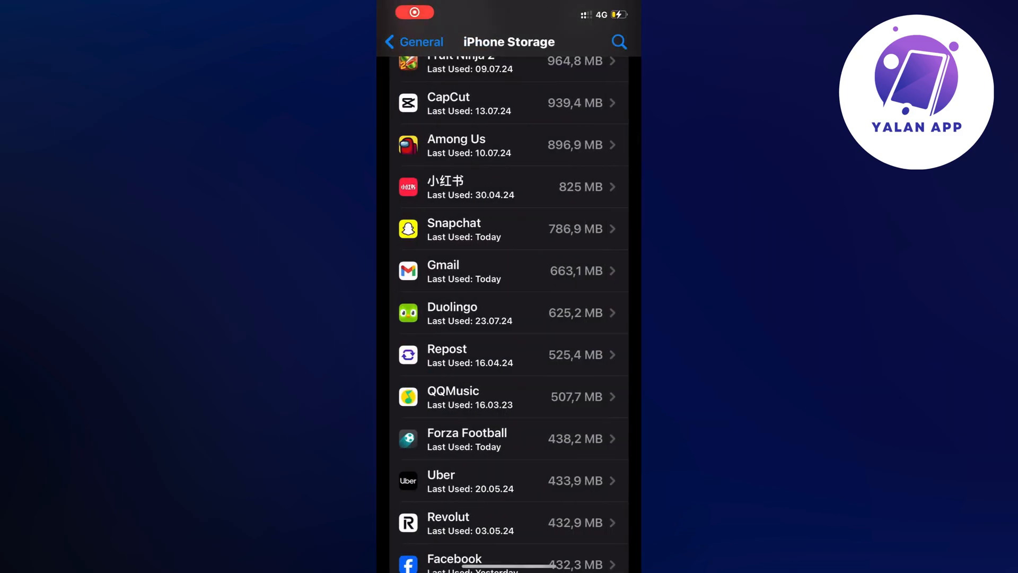
click(414, 41)
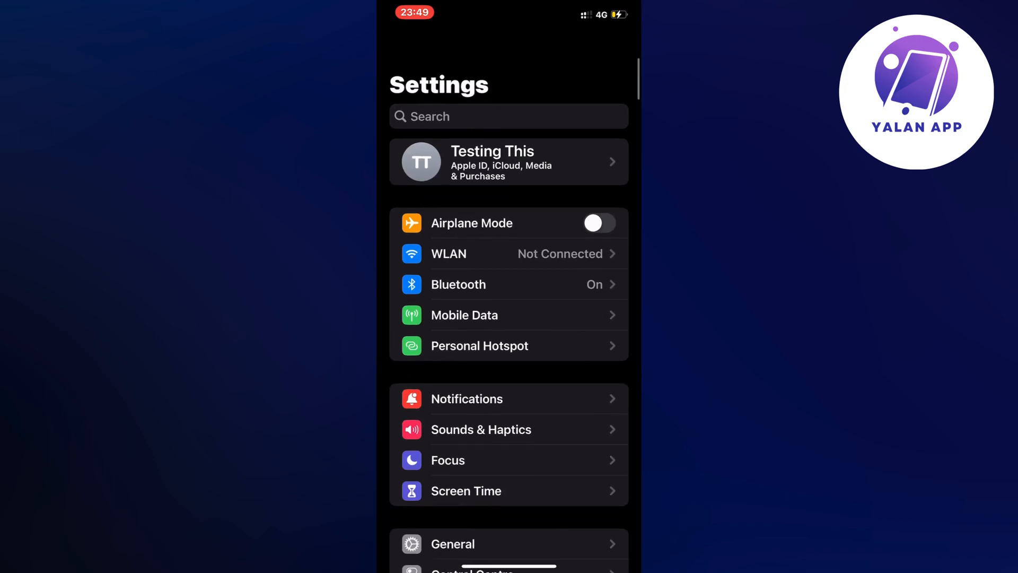
Find Snapchat in the iPhone Storage app list and open its storage details
scroll(up, 3)
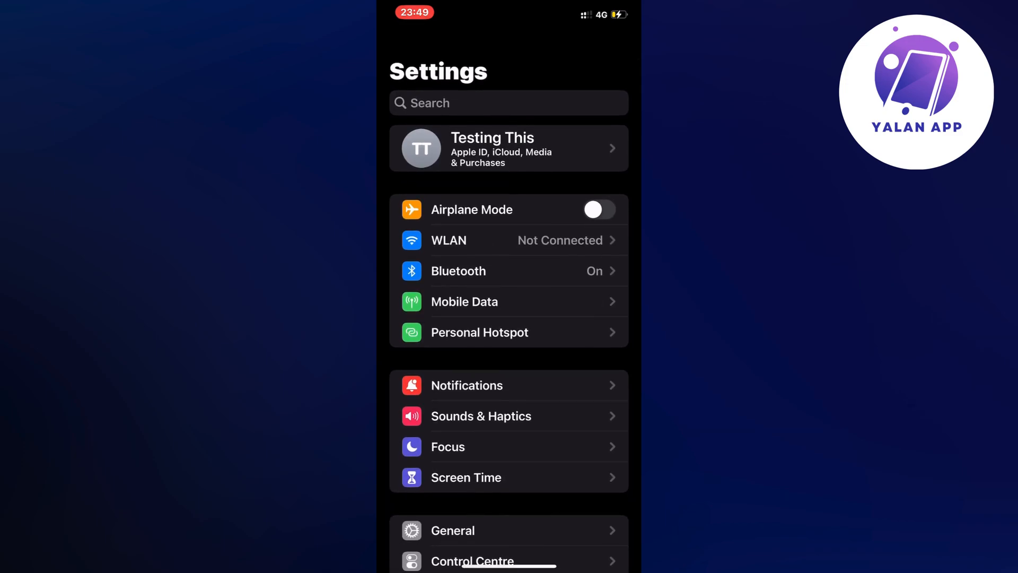
scroll(down, 3)
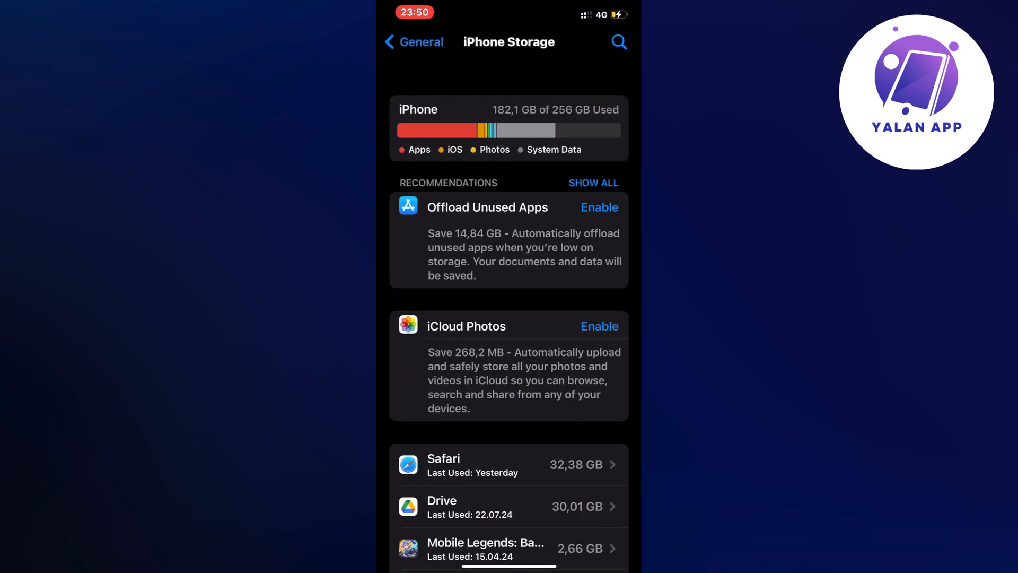
scroll(down, 3)
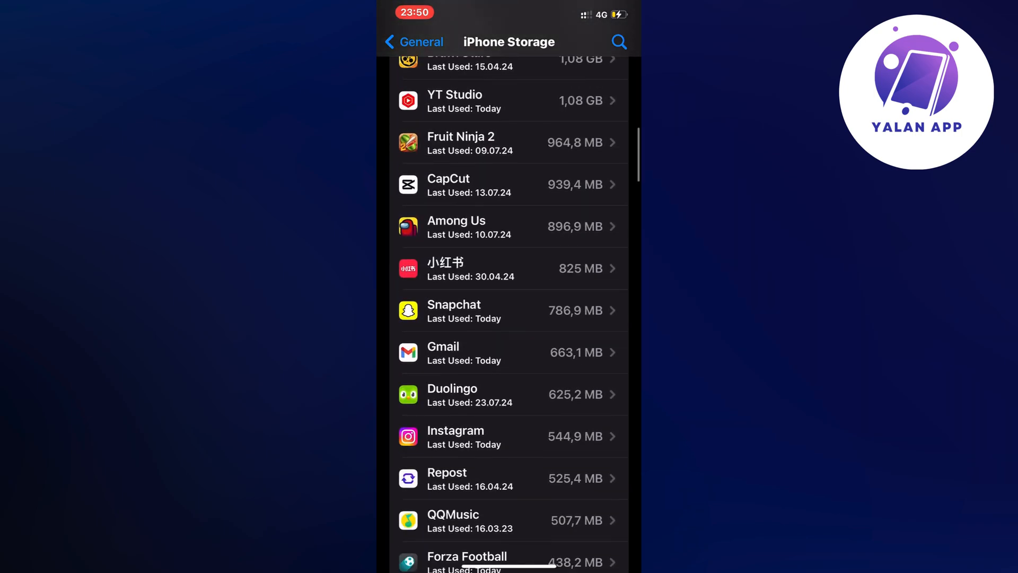
click(510, 310)
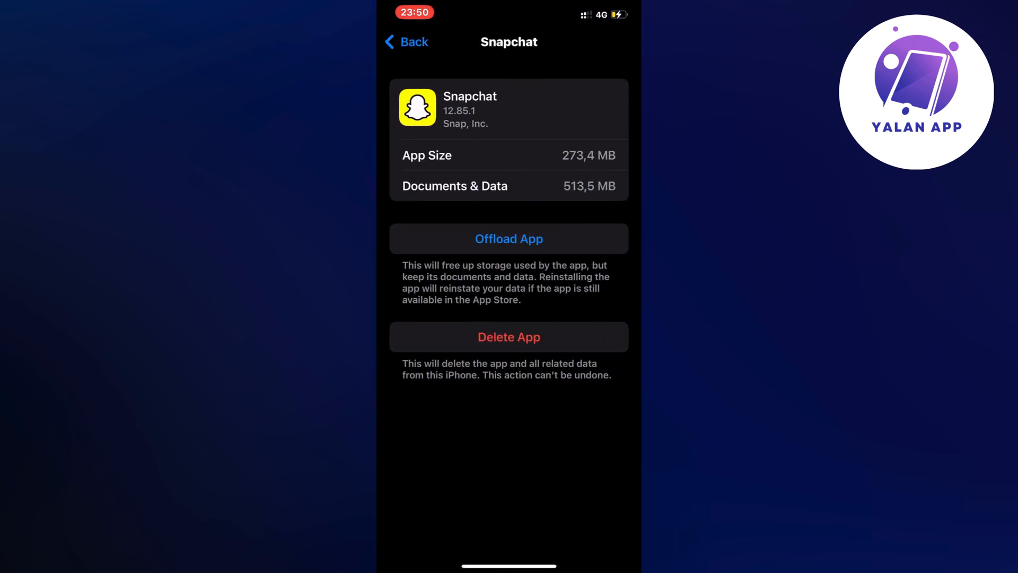
Offload Snapchat while keeping its documents and data, then reinstall it
click(509, 238)
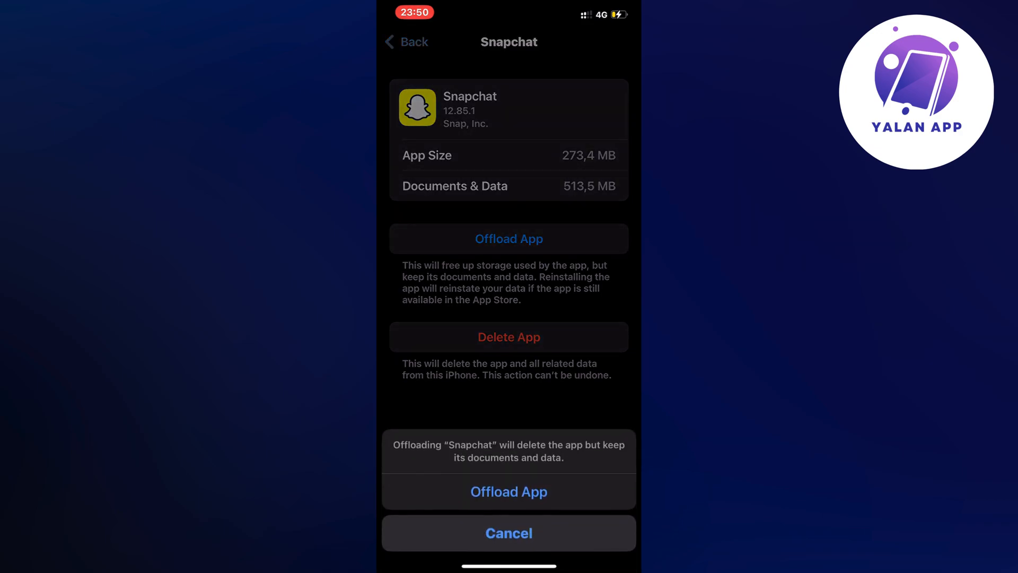
click(508, 533)
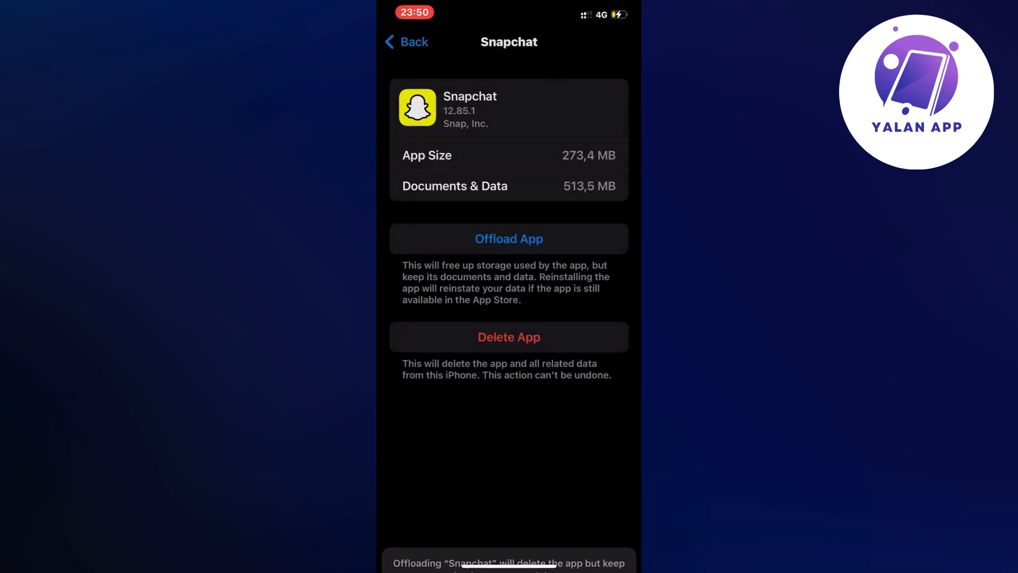
click(508, 238)
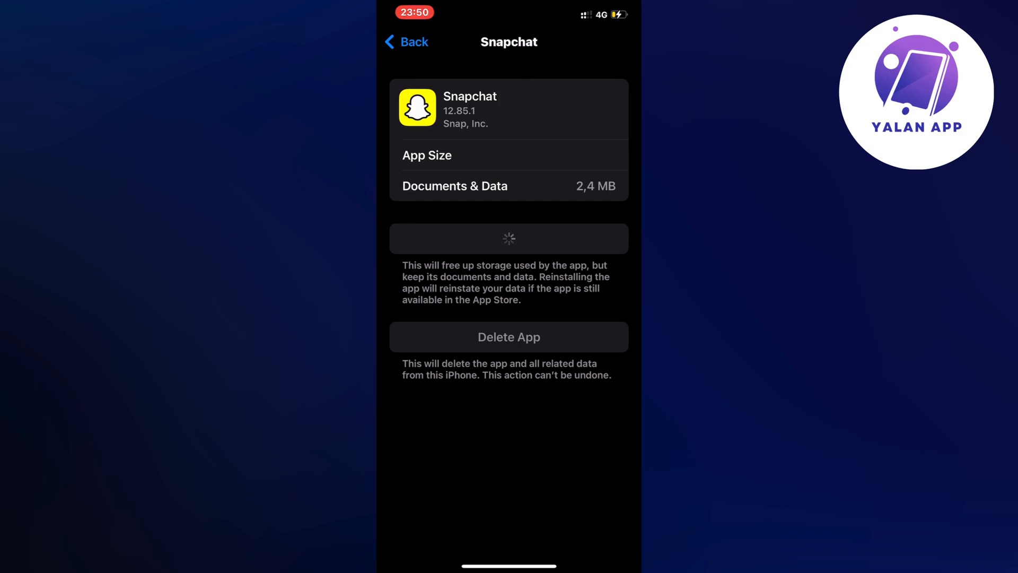
click(509, 238)
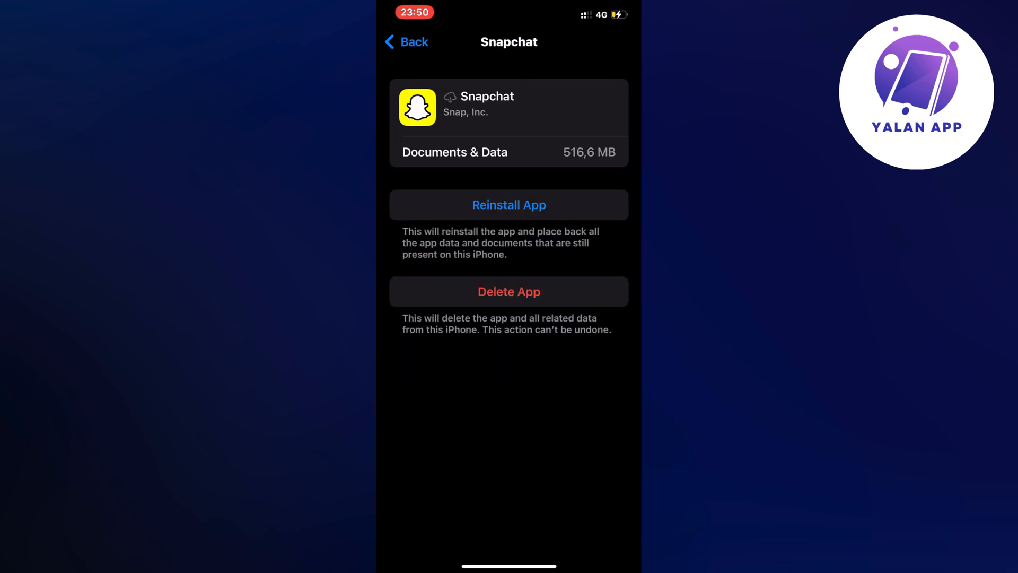
click(508, 204)
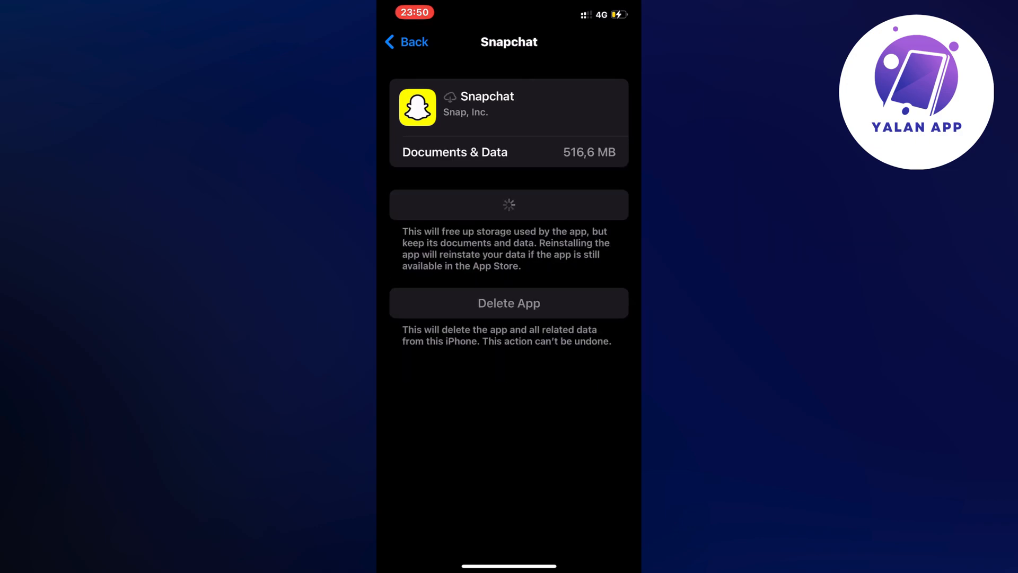